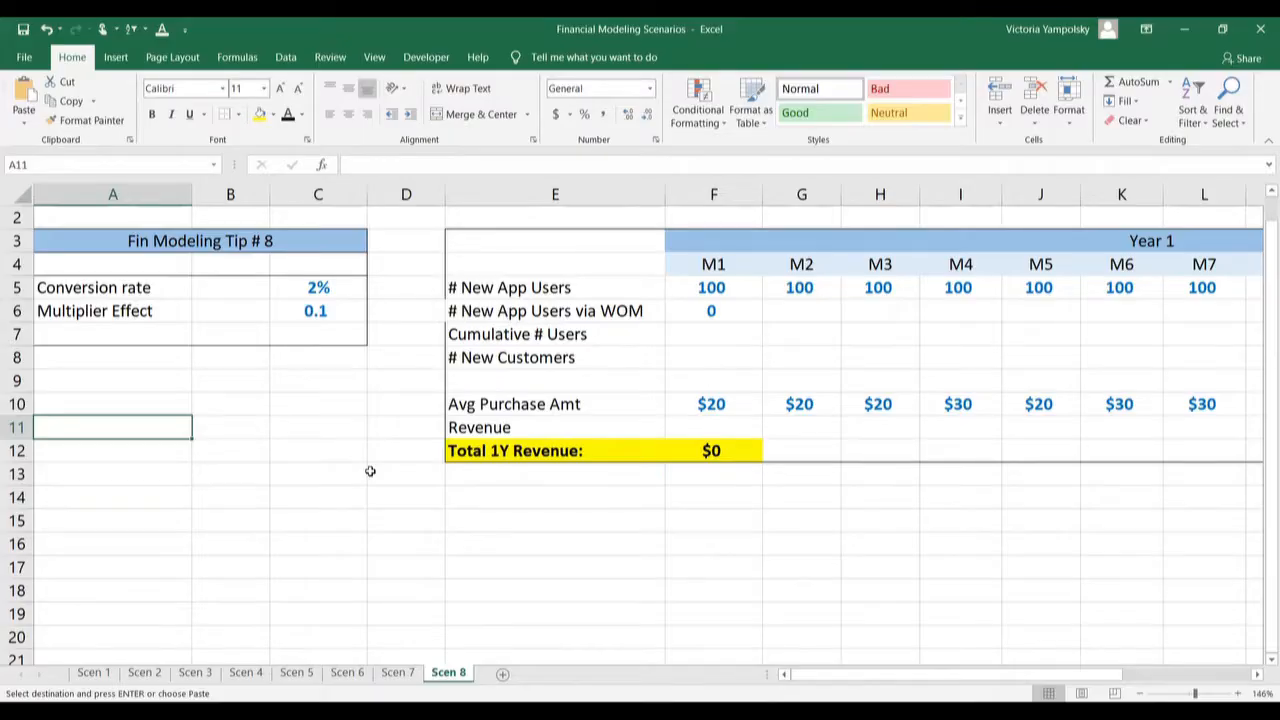
{"action": "mouse_move", "coordinate": [276, 330]}
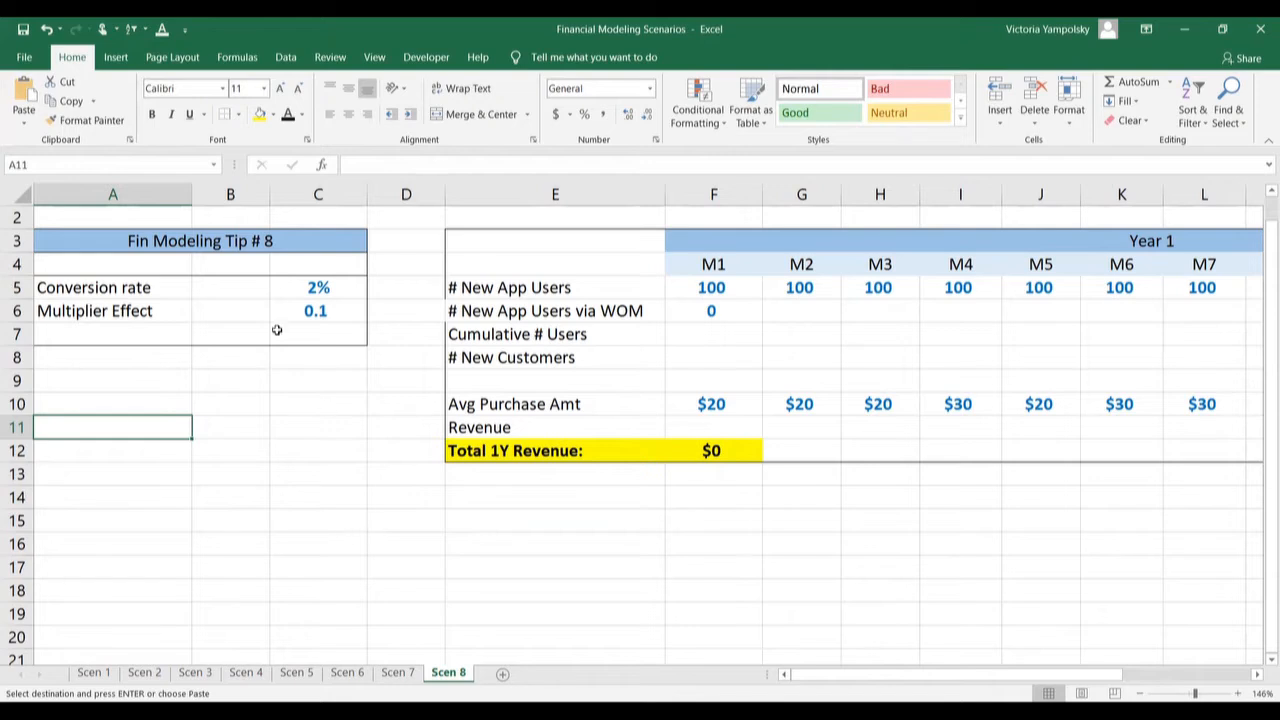
Review the conversion rate, multiplier effect and M1 word-of-mouth users inputs.
{"action": "left_click", "coordinate": [318, 288]}
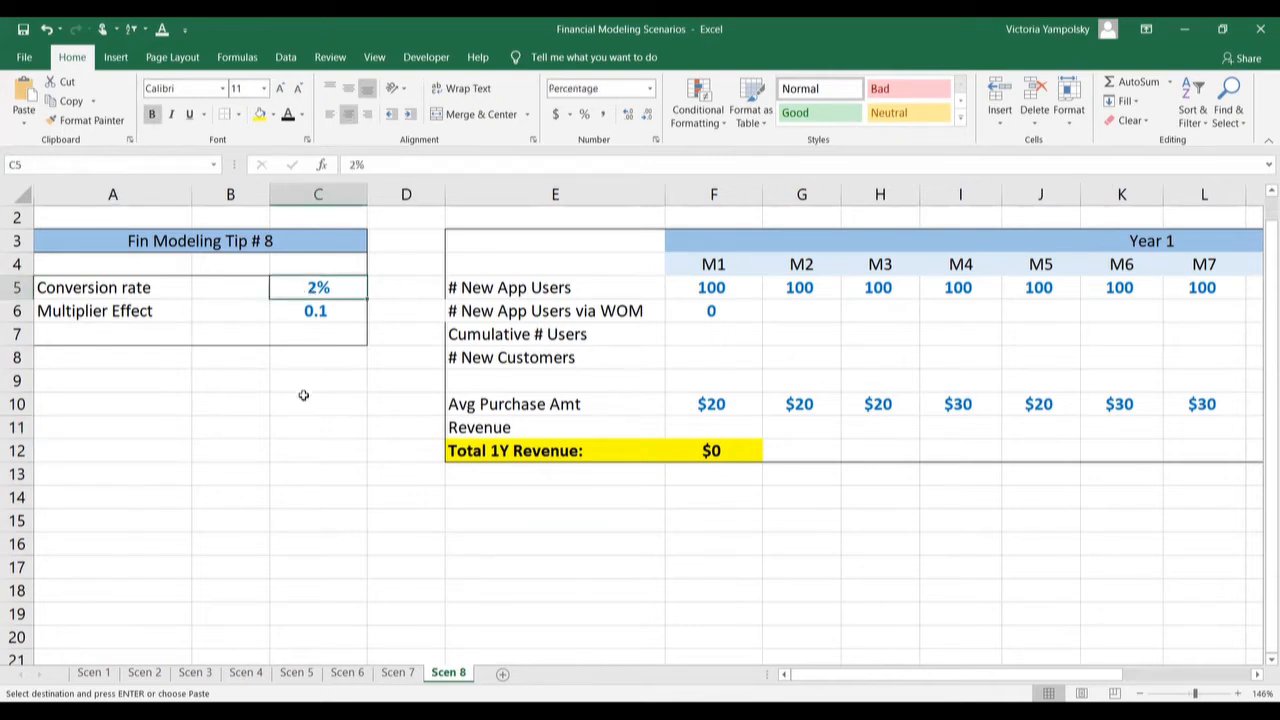
{"action": "left_click", "coordinate": [316, 310]}
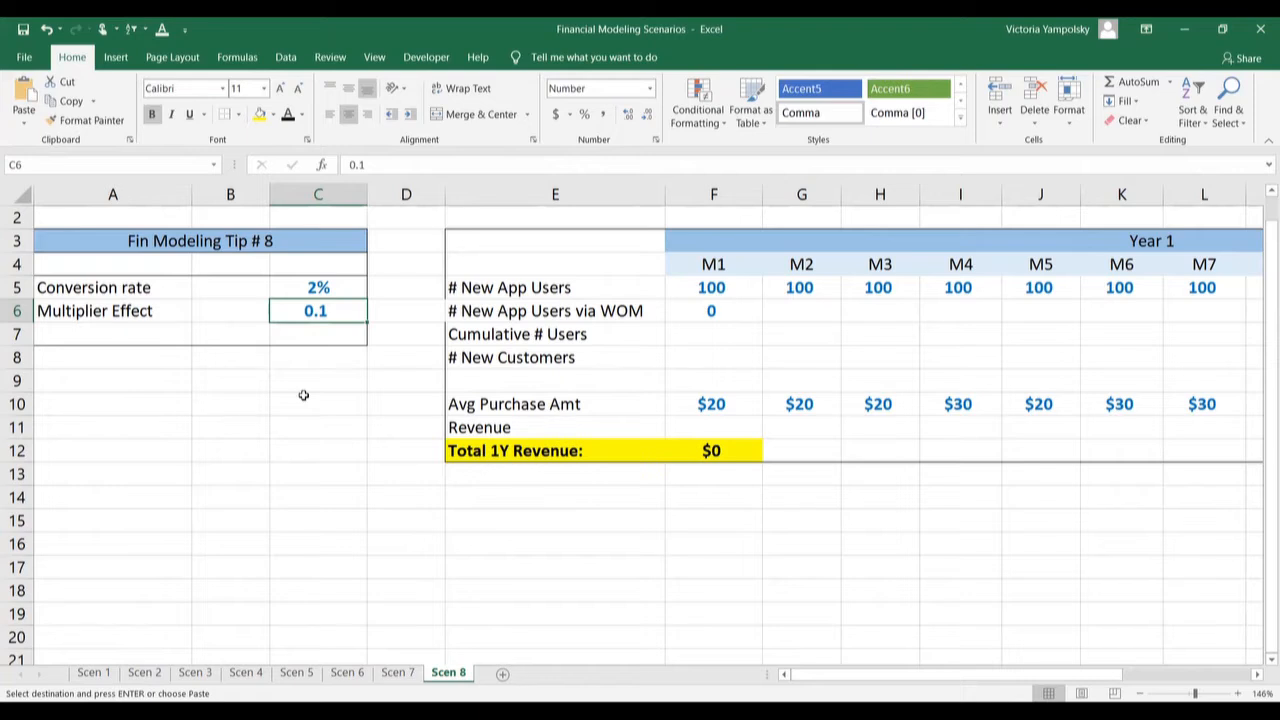
{"action": "left_click", "coordinate": [712, 310]}
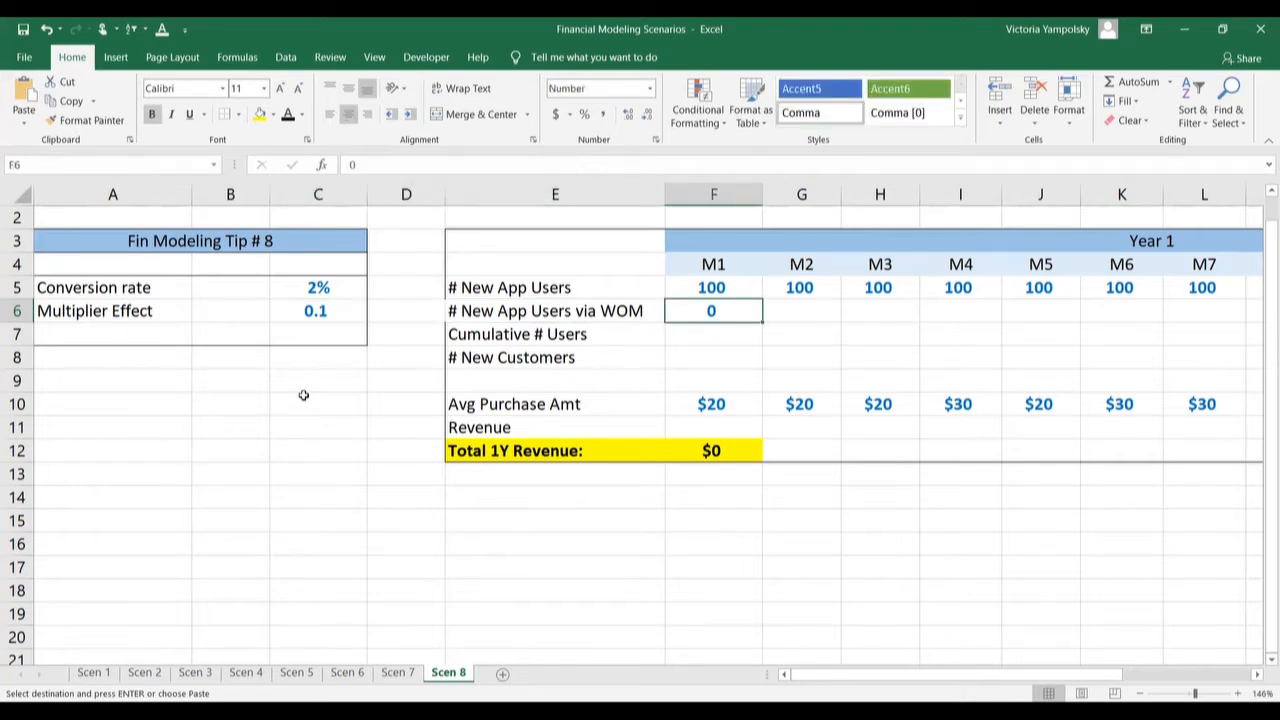
Compute M1 cumulative users as new app users plus word-of-mouth users (=F5+F6), giving 100.
{"action": "left_click", "coordinate": [712, 334]}
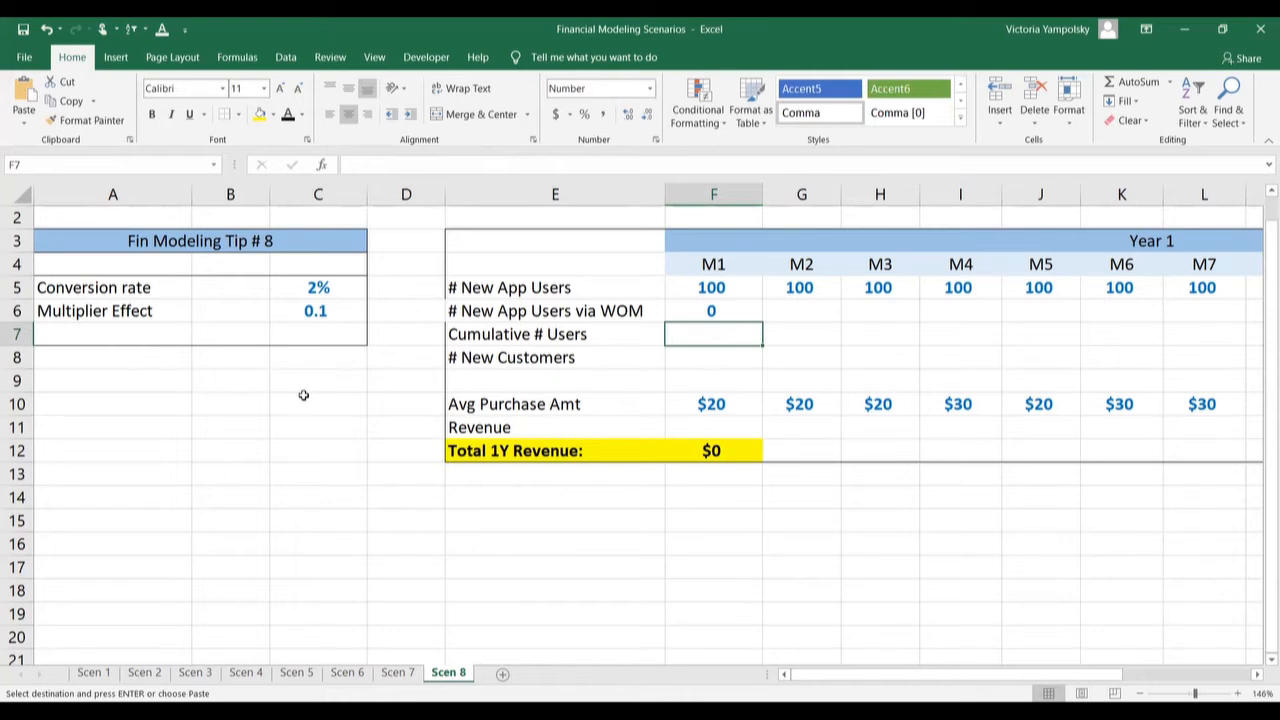
{"action": "type", "text": "="}
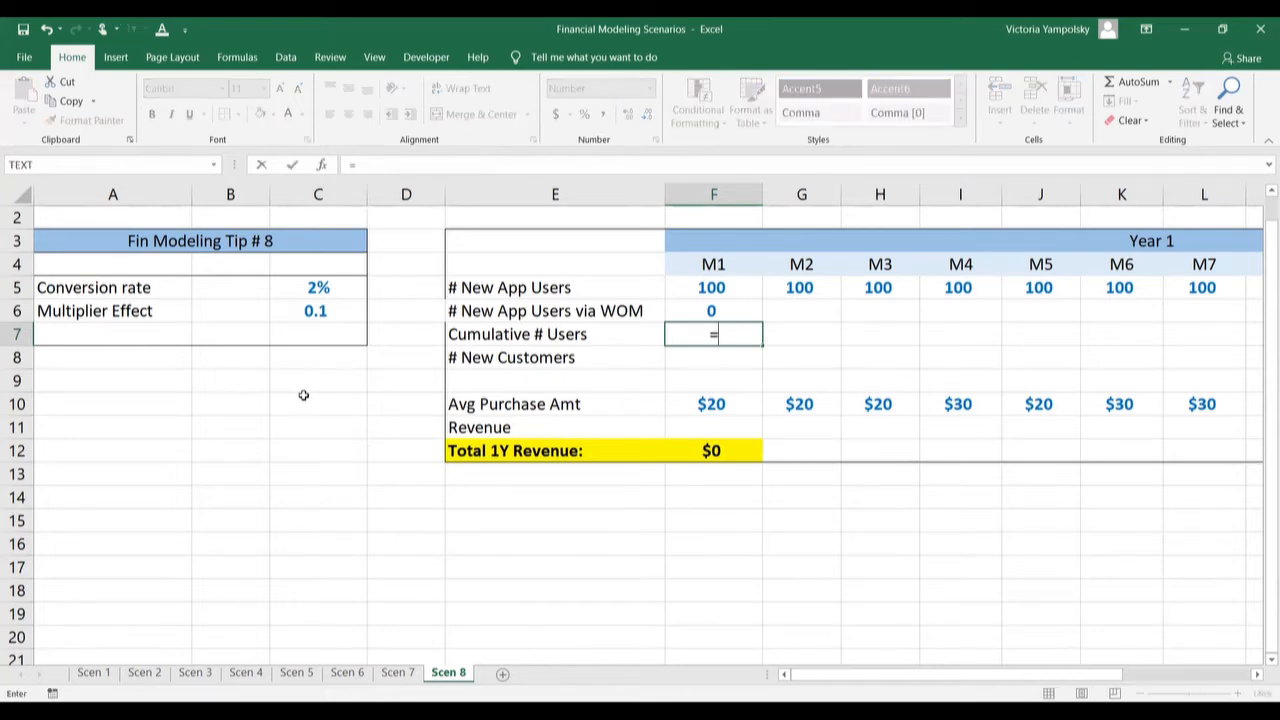
{"action": "left_click", "coordinate": [712, 288]}
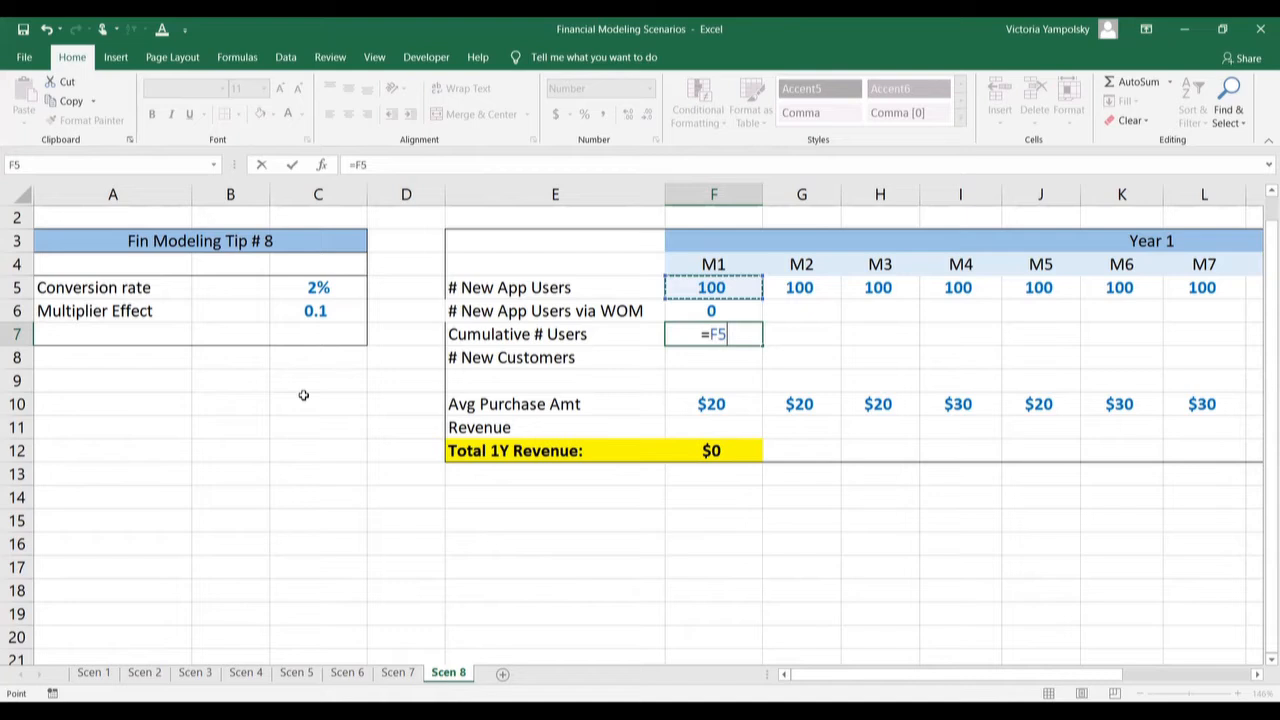
{"action": "type", "text": "+"}
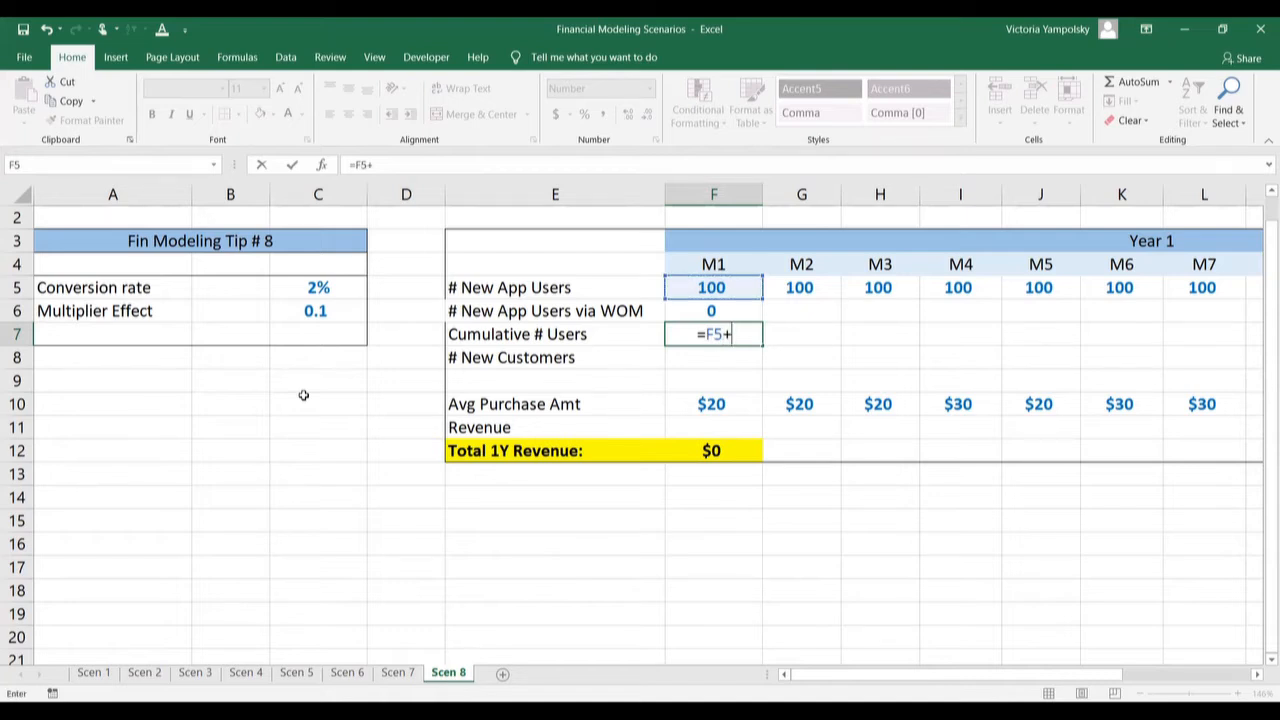
{"action": "left_click", "coordinate": [712, 310]}
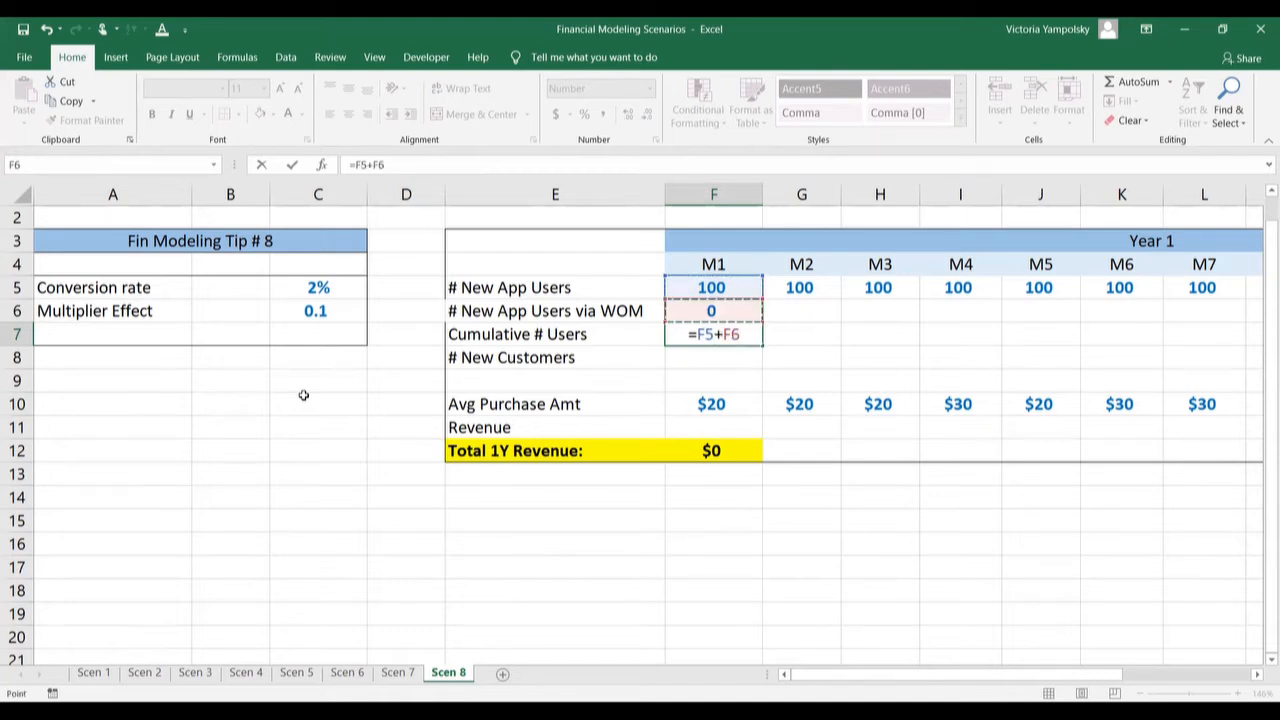
{"action": "key", "text": "Enter"}
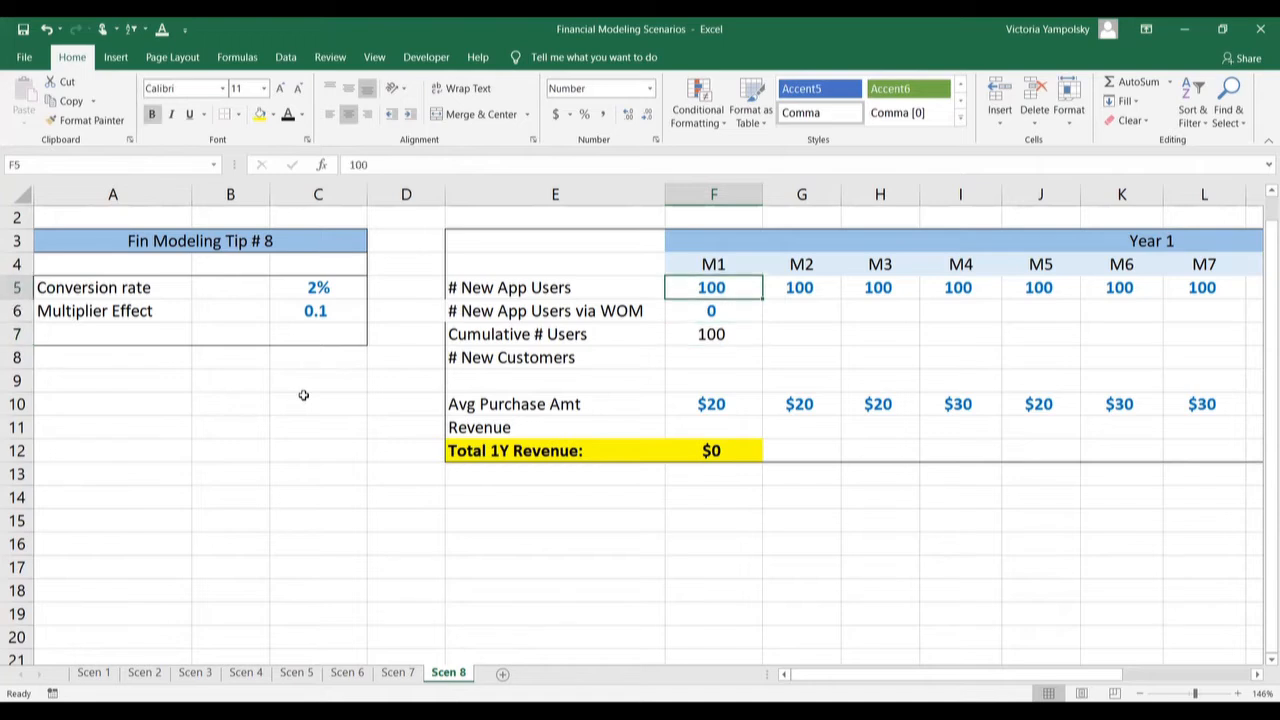
Enter the M2 running-total cumulative users formula giving 200, then begin the M2 word-of-mouth formula.
{"action": "left_click", "coordinate": [1120, 288]}
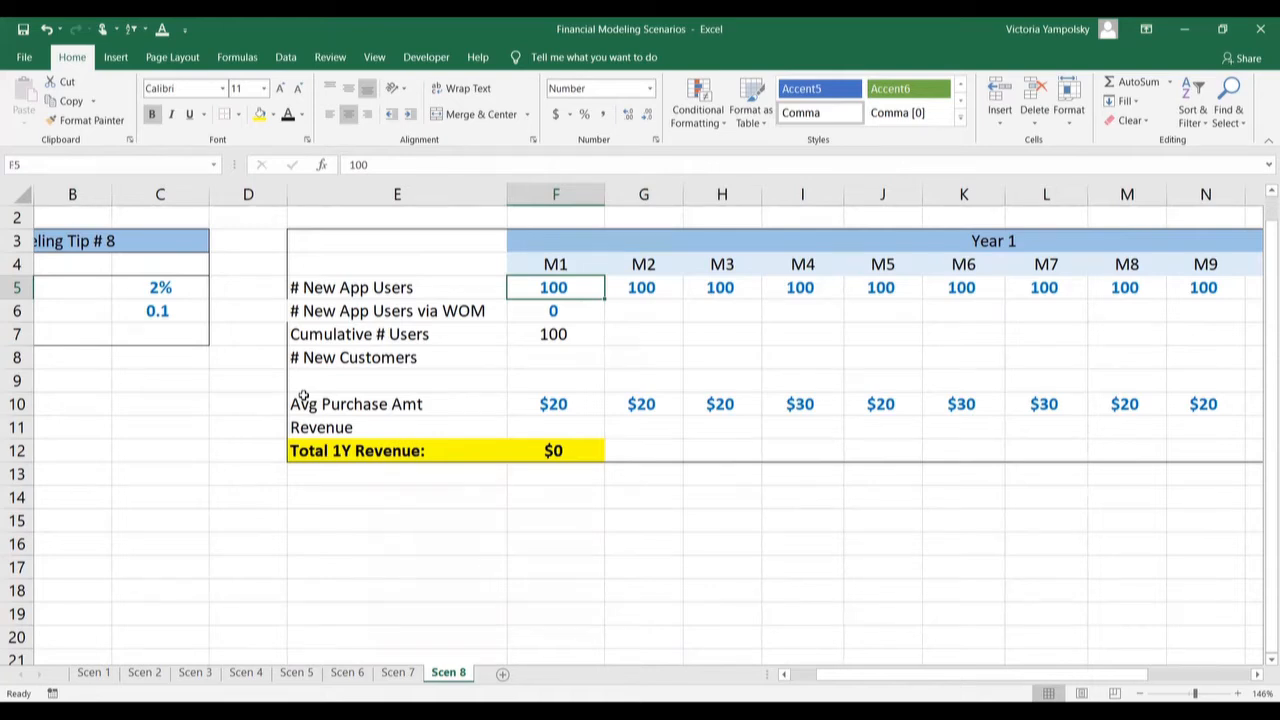
{"action": "left_click", "coordinate": [554, 310]}
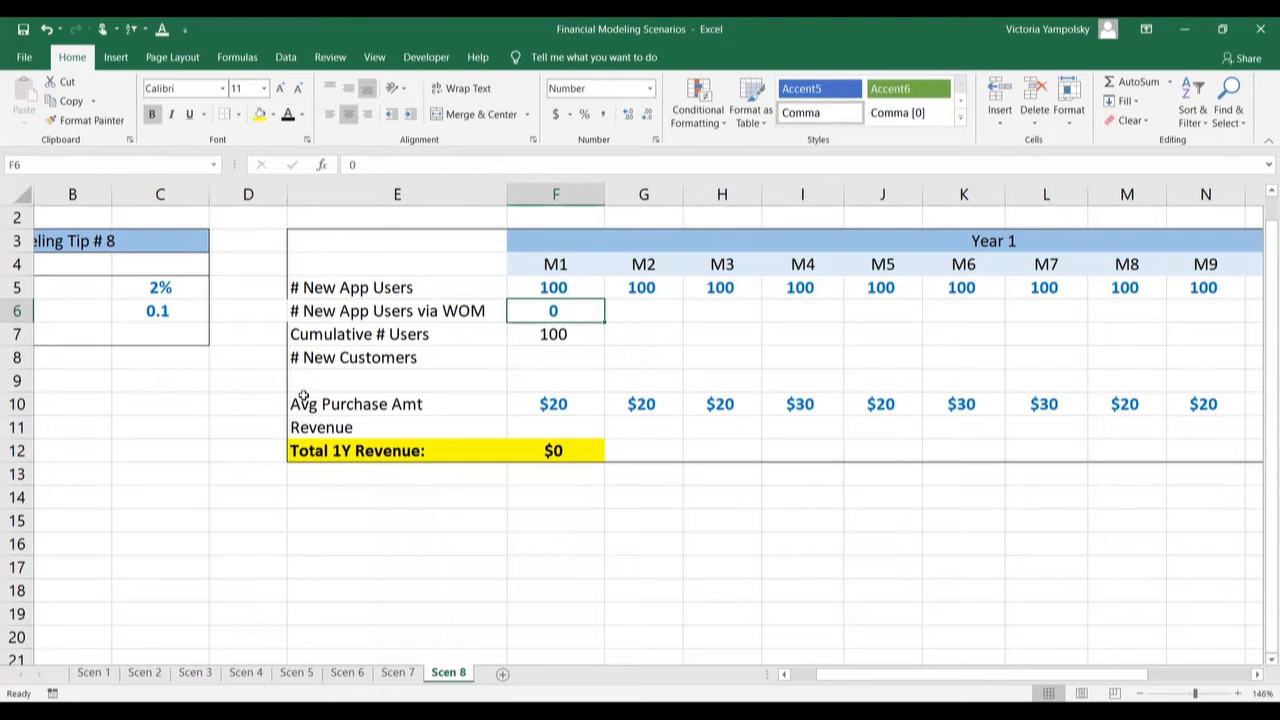
{"action": "left_click", "coordinate": [556, 334]}
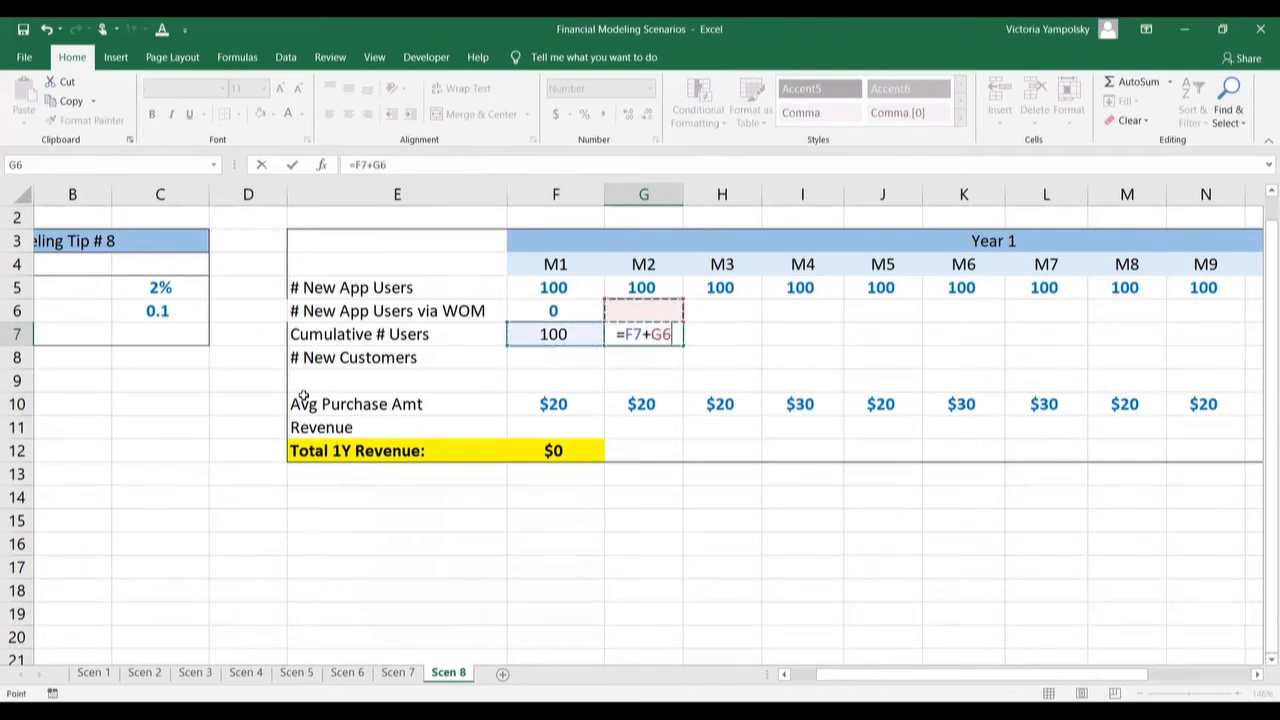
{"action": "key", "text": "Enter"}
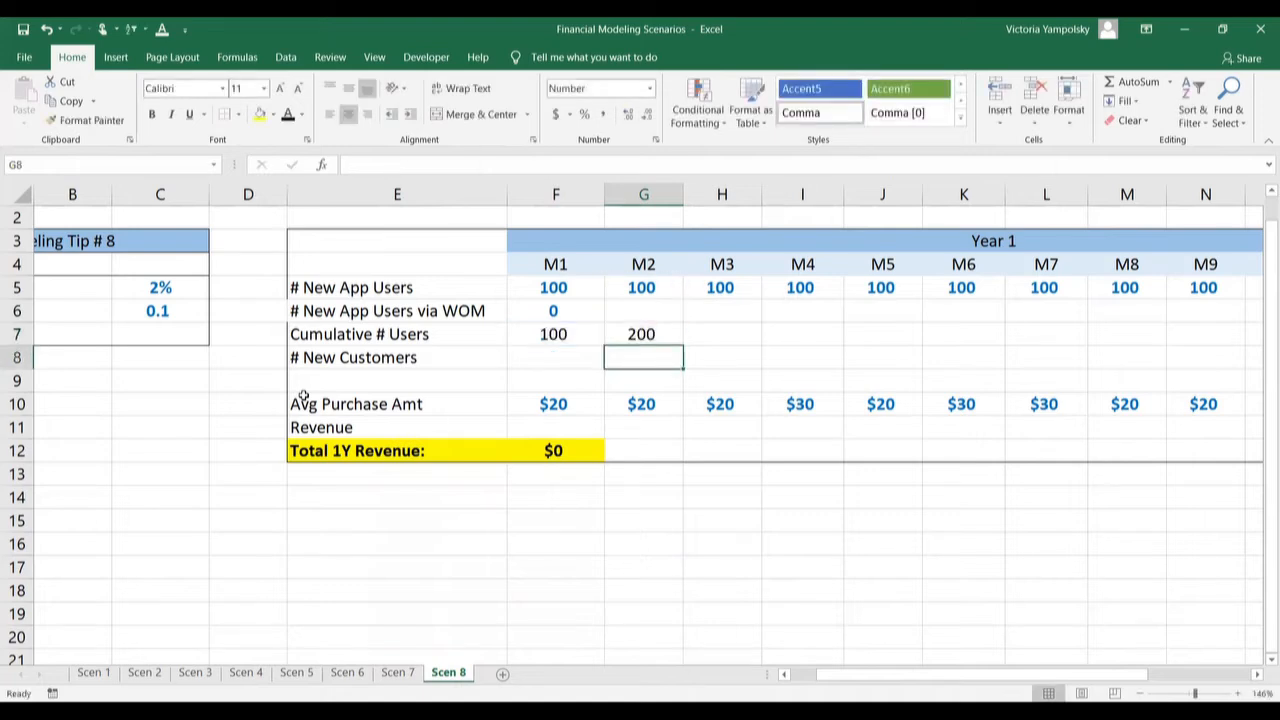
{"action": "left_click", "coordinate": [644, 310]}
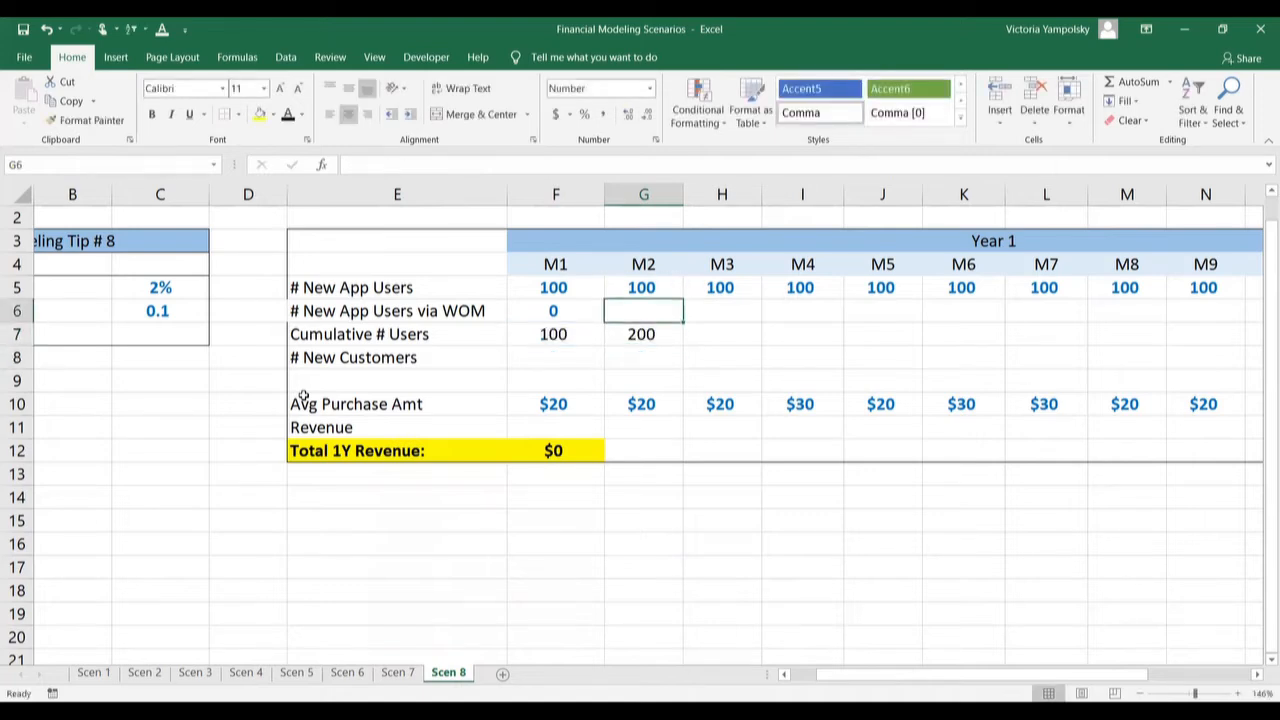
{"action": "type", "text": "="}
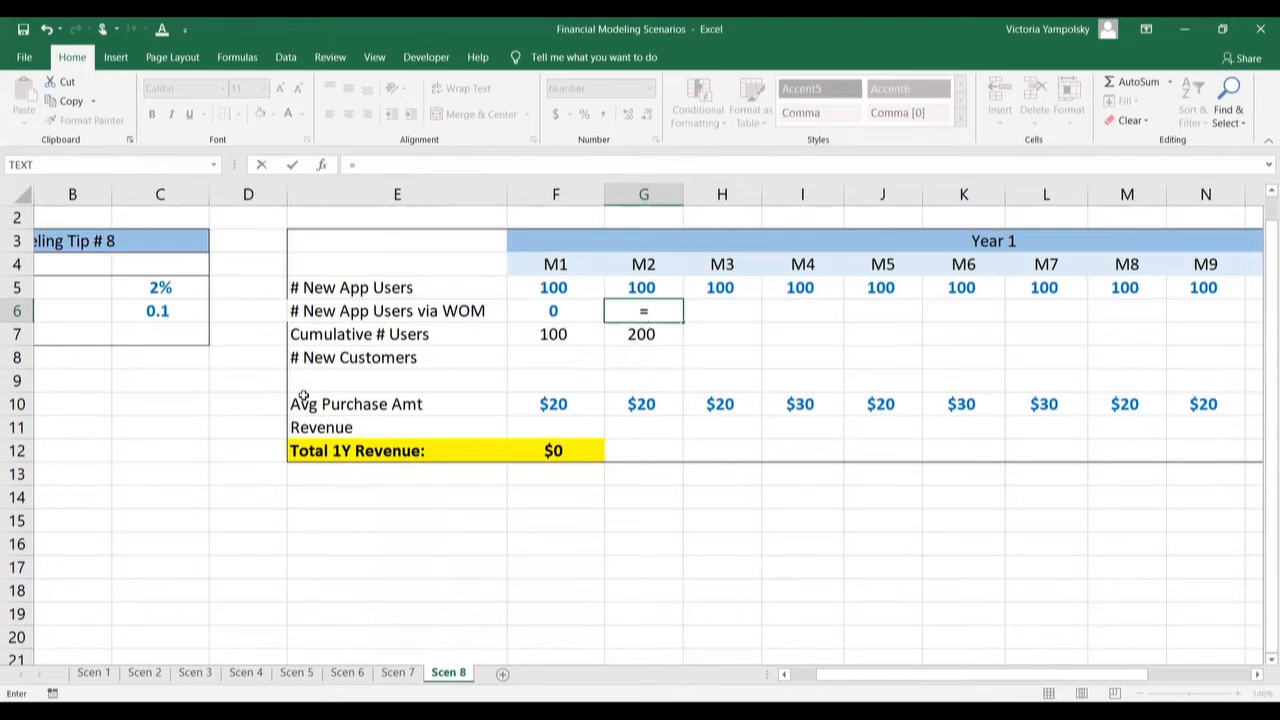
Build the M2 word-of-mouth FLOOR formula from F6 and an absolute multiplier-effect reference $C$6.
{"action": "type", "text": "f"}
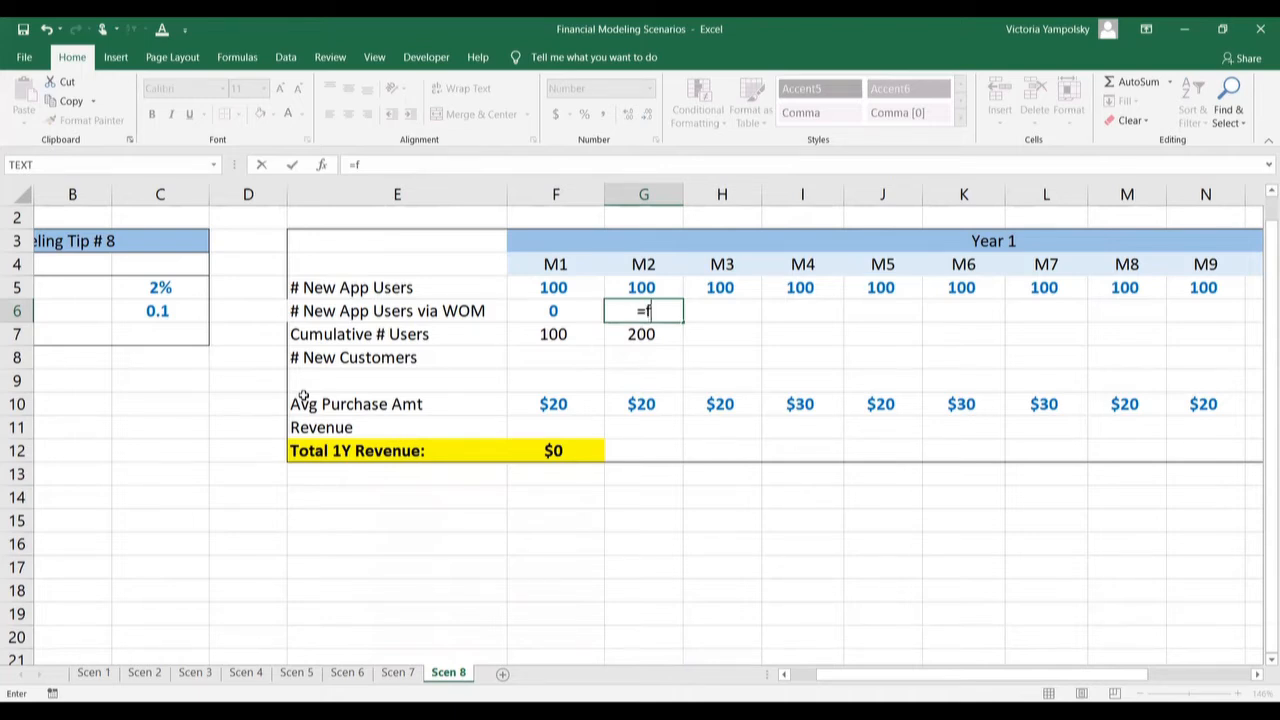
{"action": "type", "text": "loor(F6"}
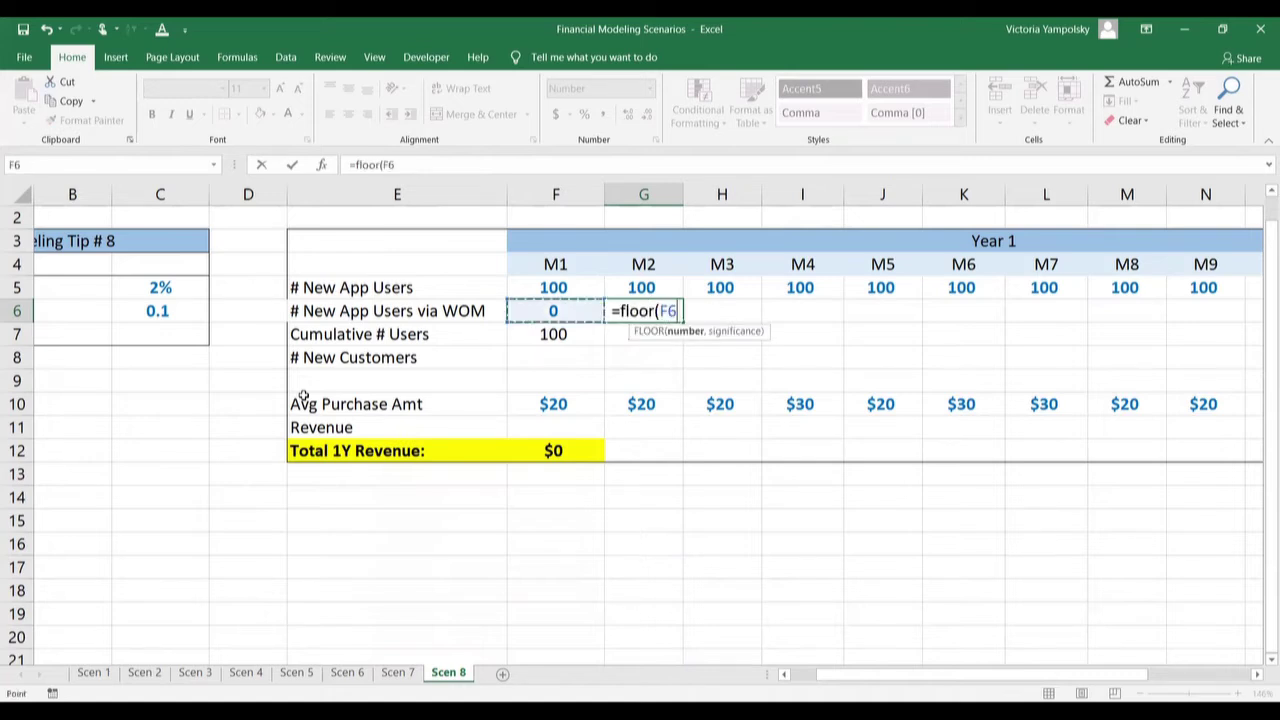
{"action": "left_click", "coordinate": [158, 310]}
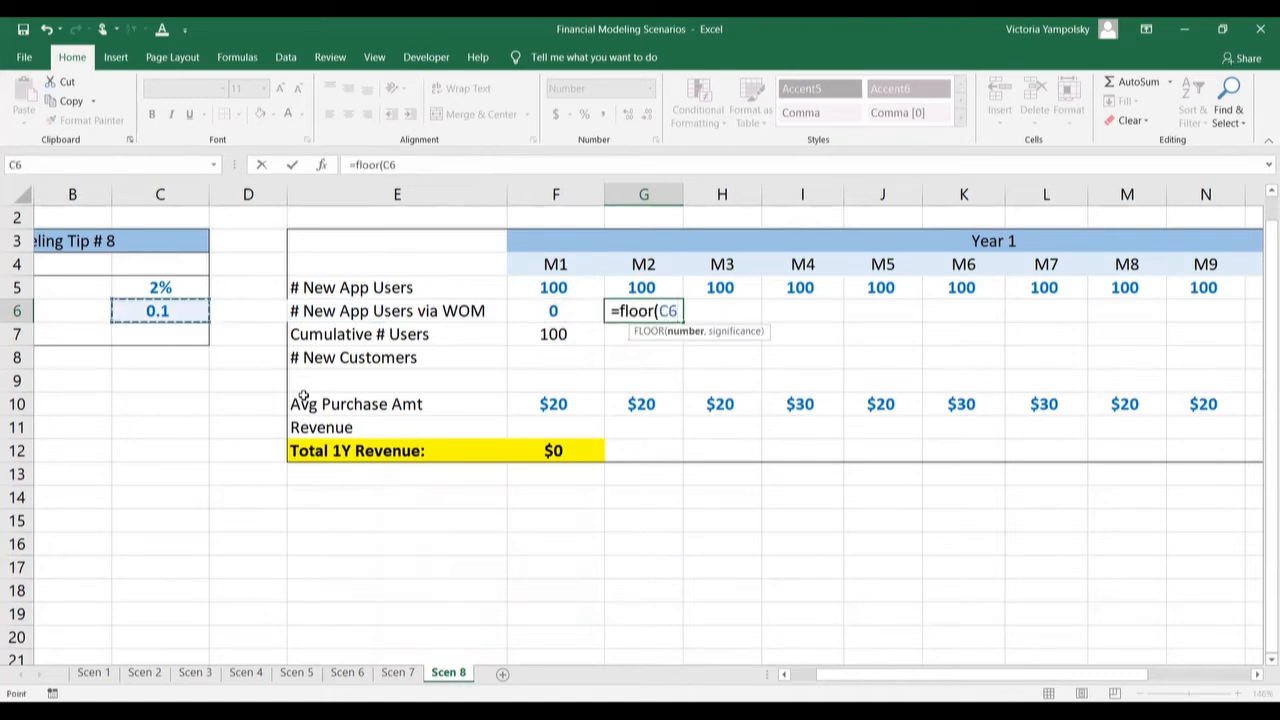
{"action": "key", "text": "F4"}
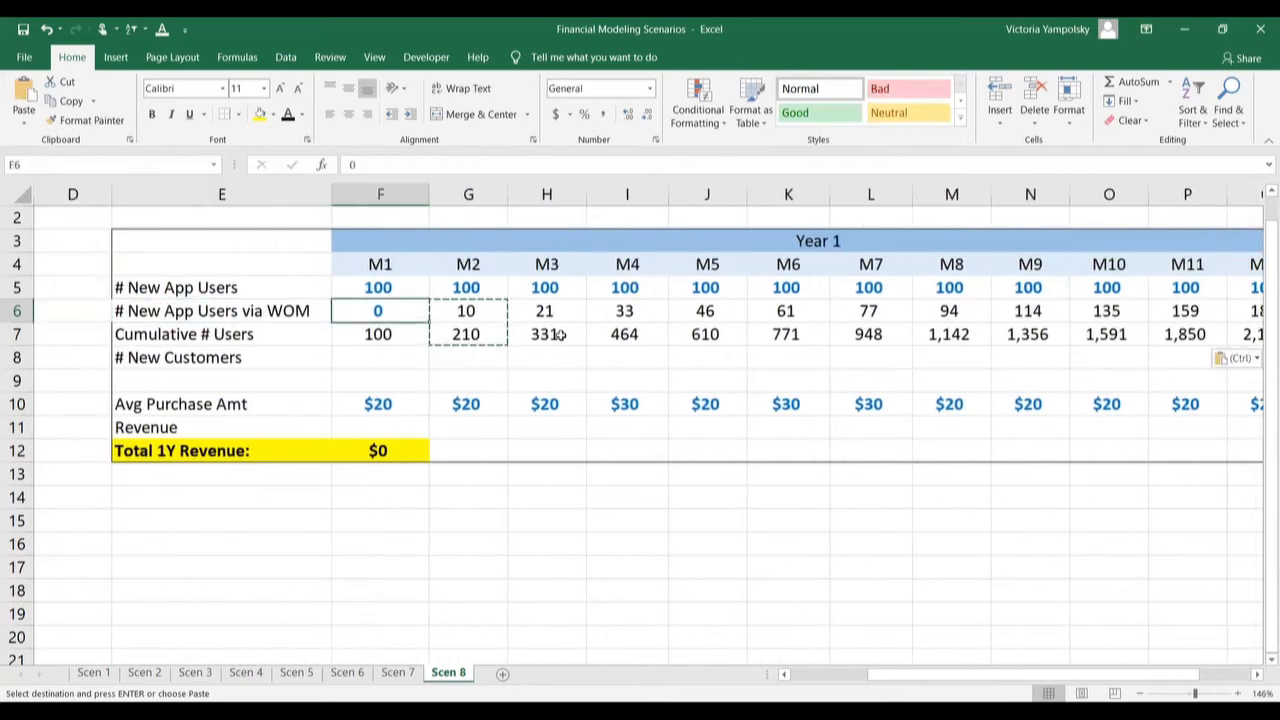
{"action": "left_click", "coordinate": [378, 404]}
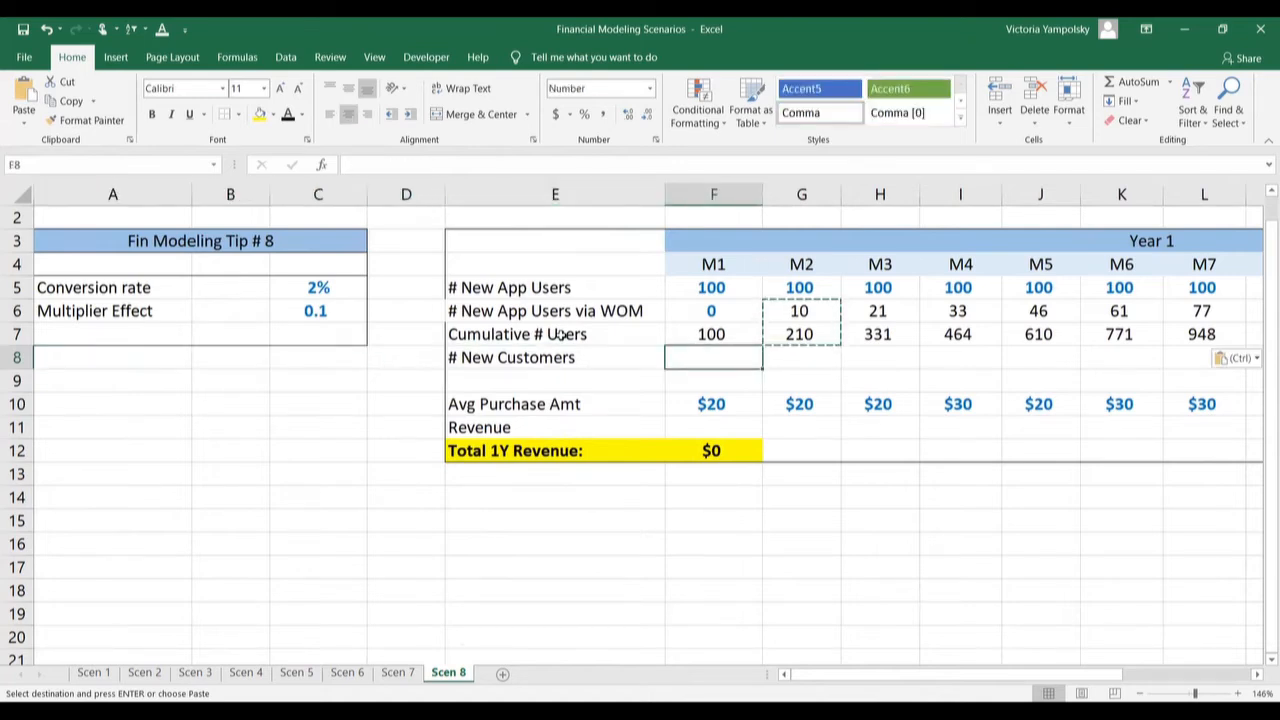
{"action": "key", "text": "Escape"}
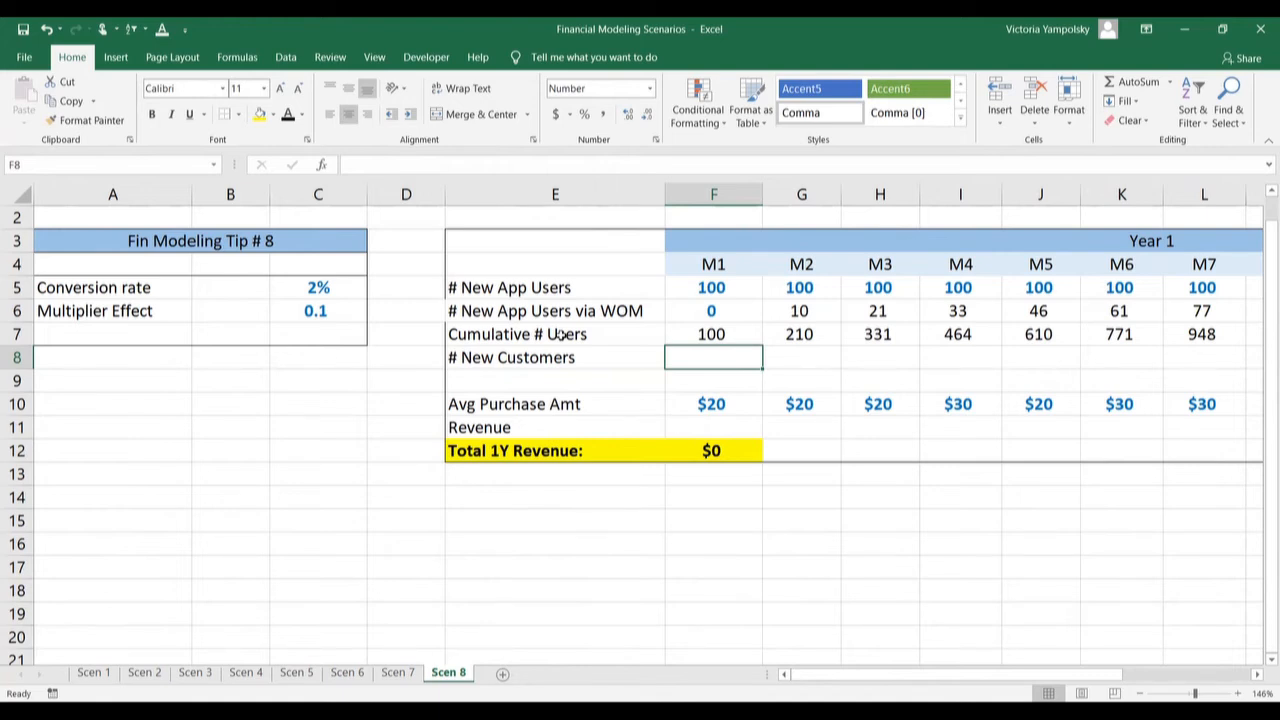
{"action": "type", "text": "=floor(F7"}
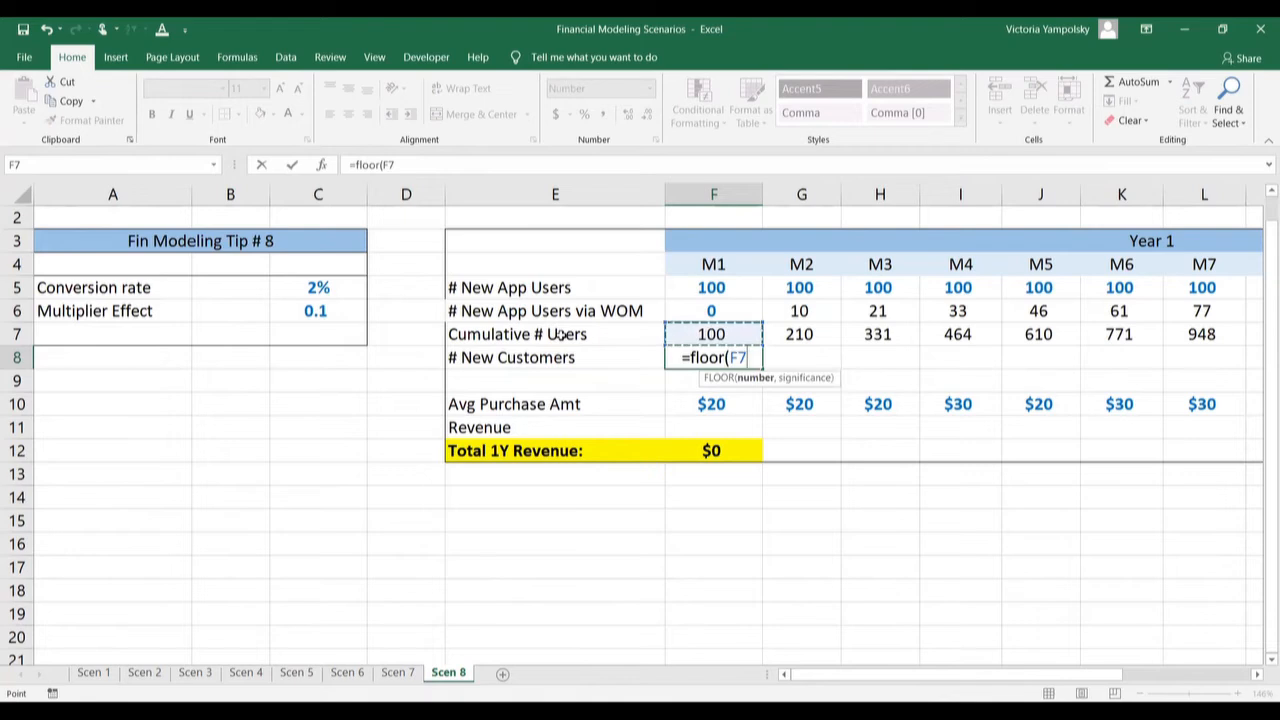
{"action": "mouse_move", "coordinate": [398, 282]}
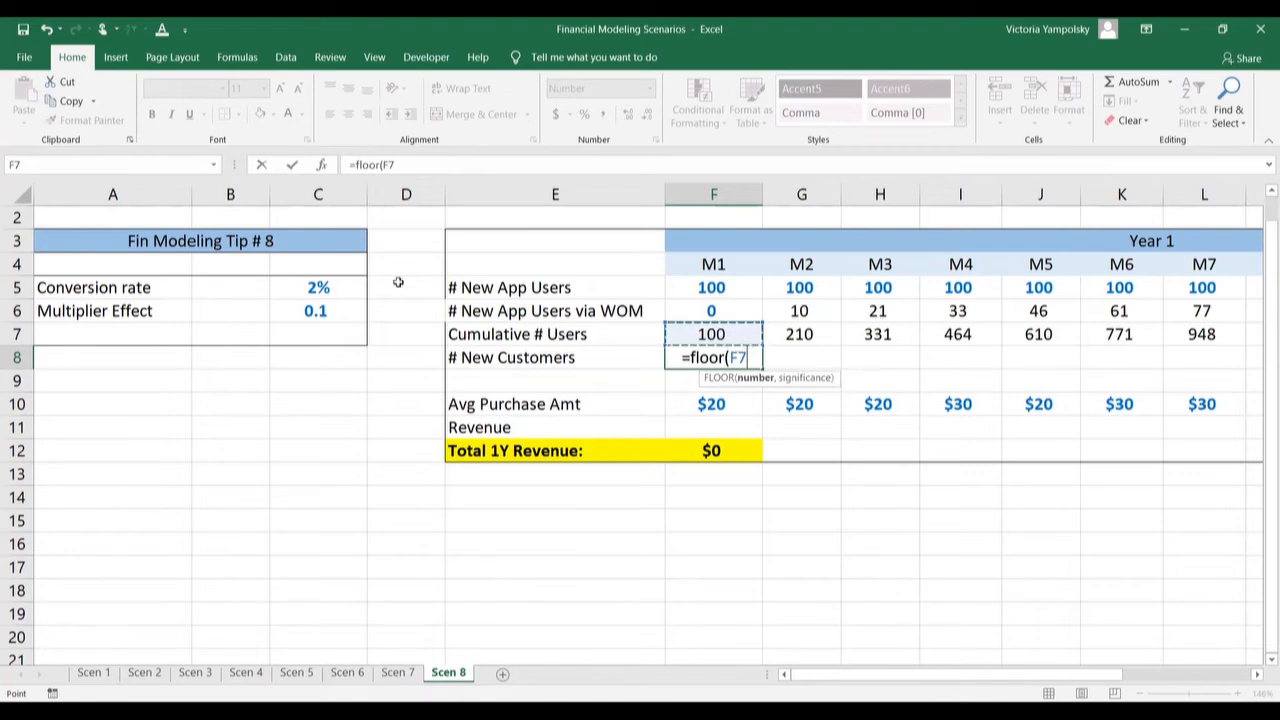
Reference the conversion rate C5 in the New Customers FLOOR formula.
{"action": "left_click", "coordinate": [316, 288]}
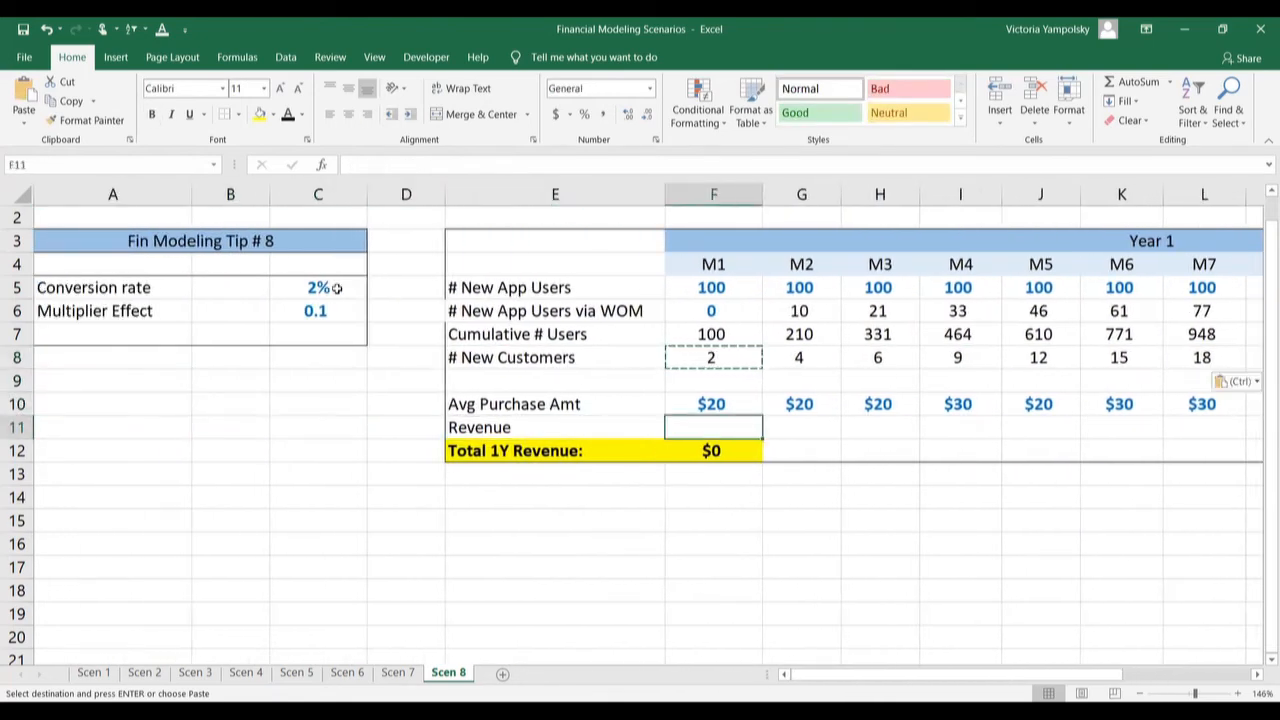
Enter the revenue formula =F10*F8 for M1 from purchase amount and new customers.
{"action": "type", "text": "=F10*"}
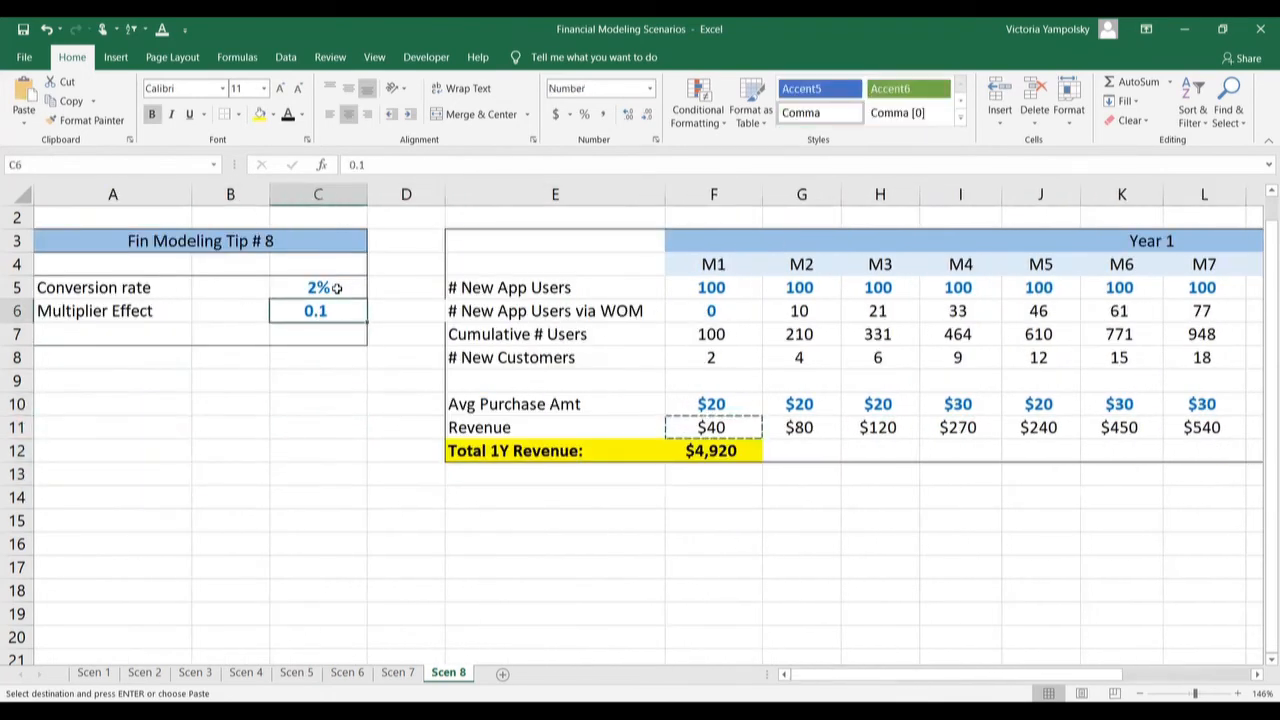
{"action": "left_click", "coordinate": [712, 310]}
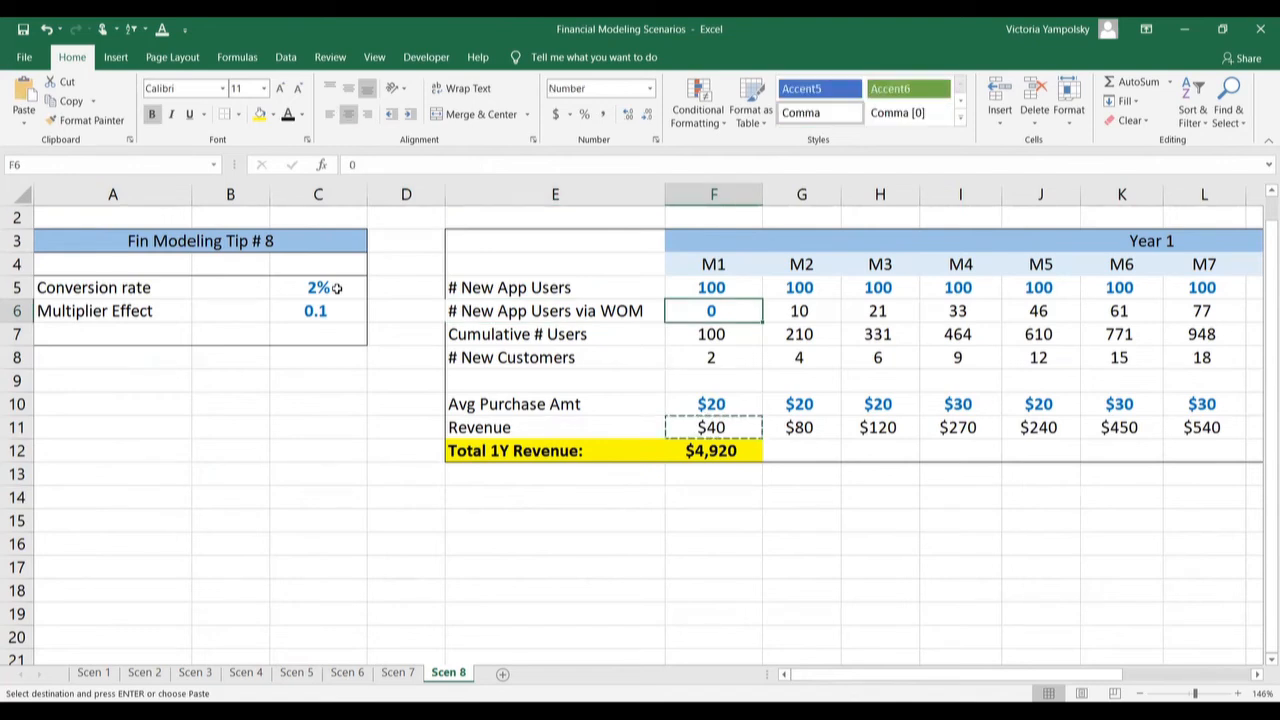